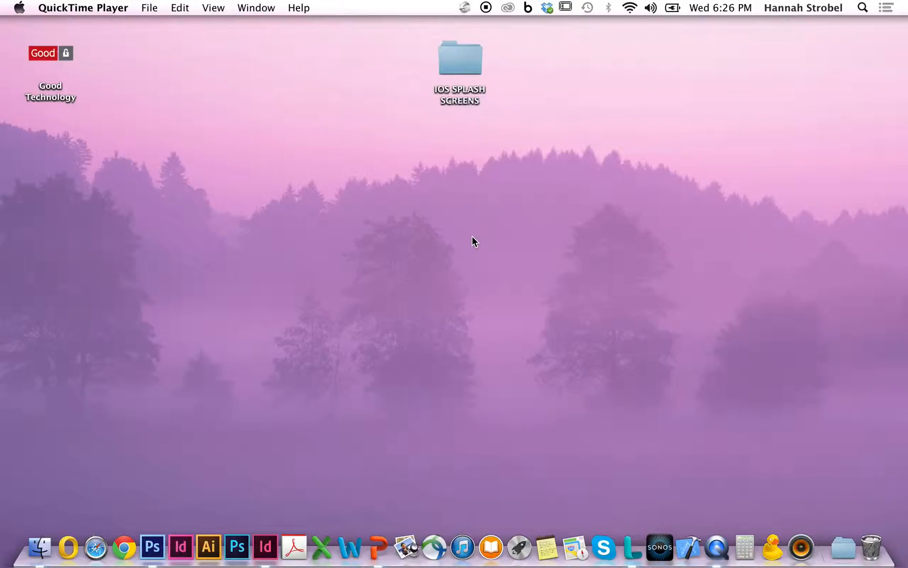
pyautogui.moveTo(470, 49)
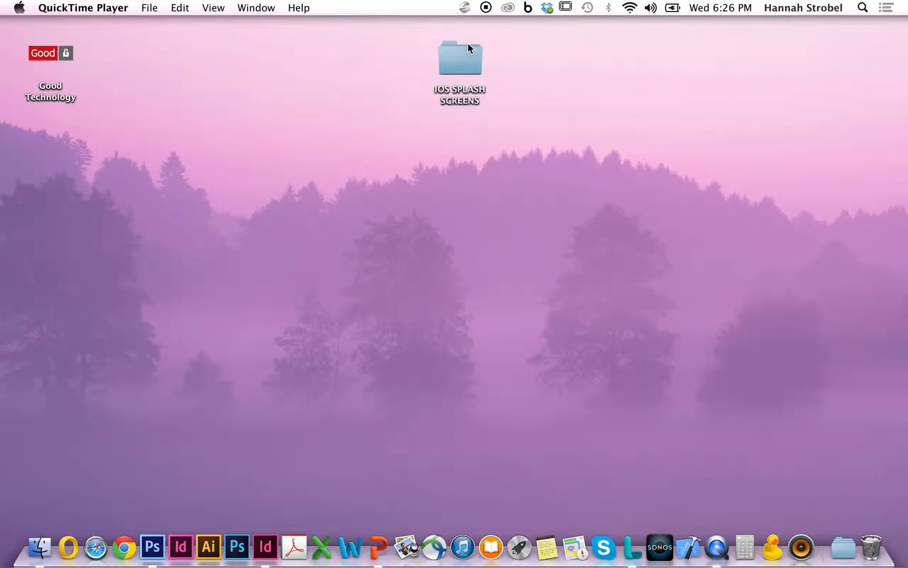
# Open the IOS SPLASH SCREENS folder and select ISV_Splash_Screen_Template_iOS.psd
pyautogui.doubleClick(459, 55)
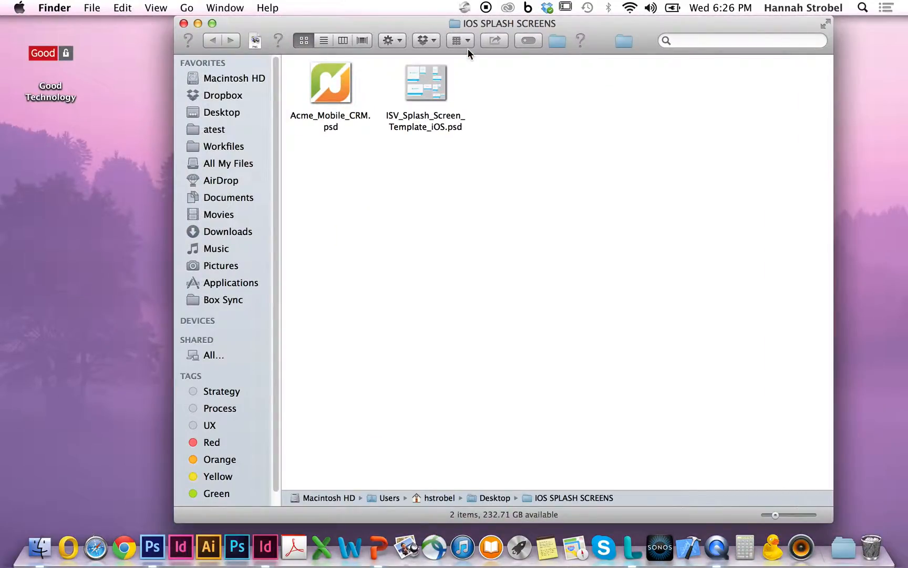
pyautogui.click(425, 83)
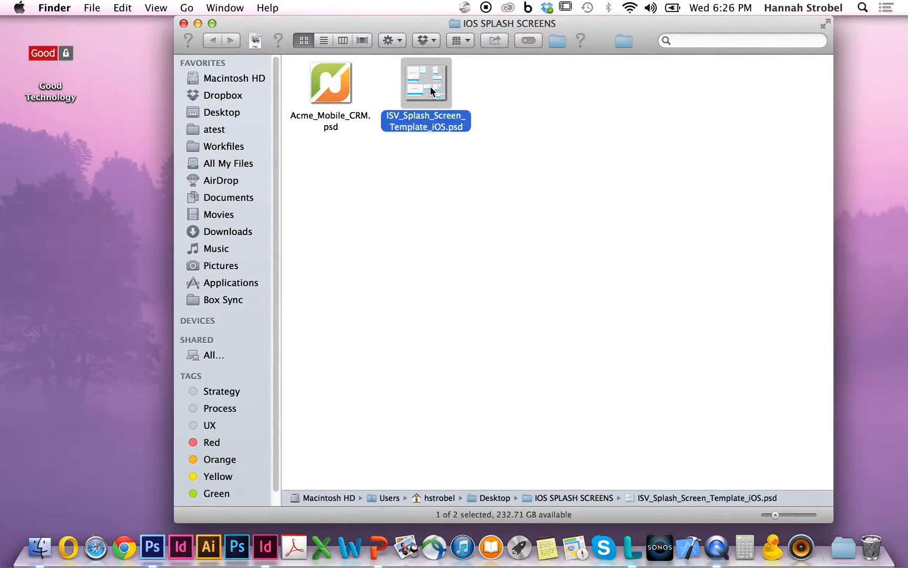
# Open ISV_Splash_Screen_Template_iOS.psd in Photoshop to show the Albany splash layouts
pyautogui.doubleClick(425, 84)
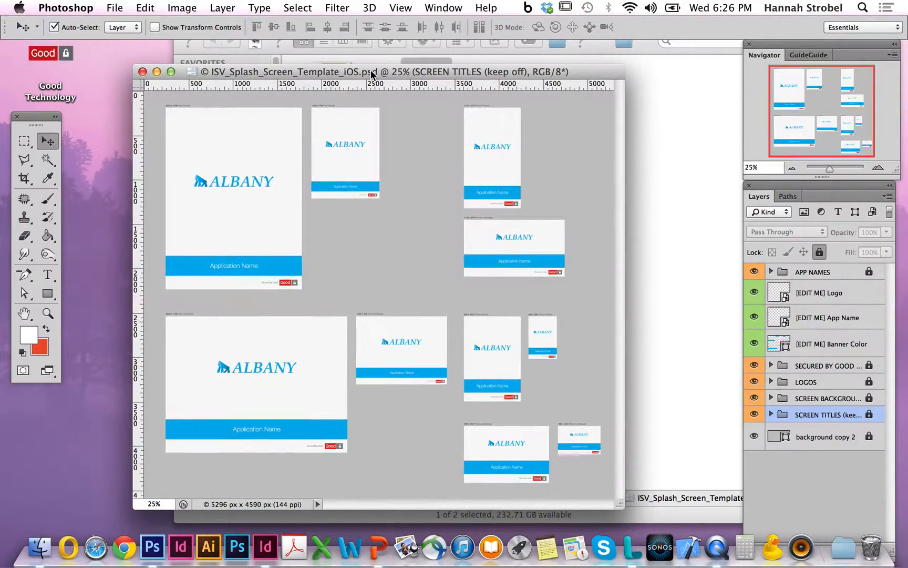
pyautogui.moveTo(421, 166)
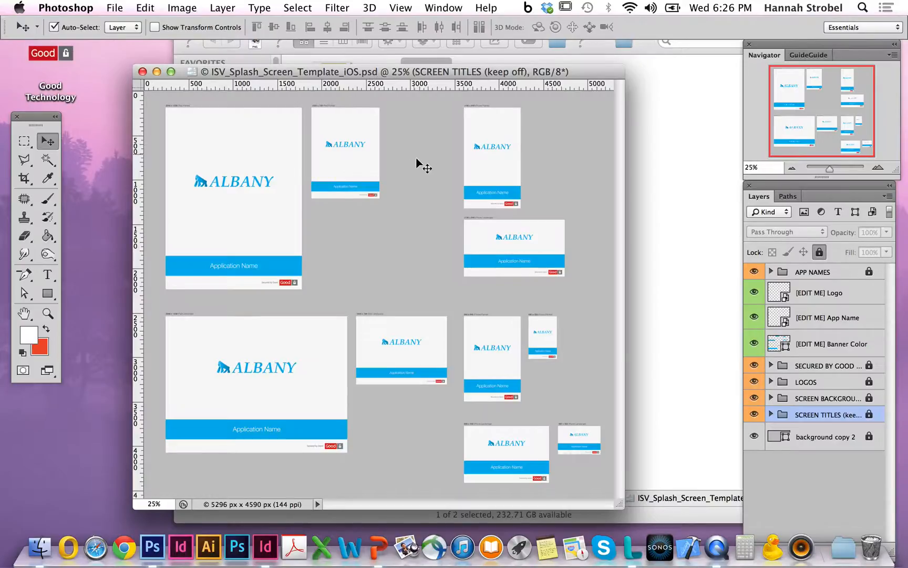
pyautogui.moveTo(466, 191)
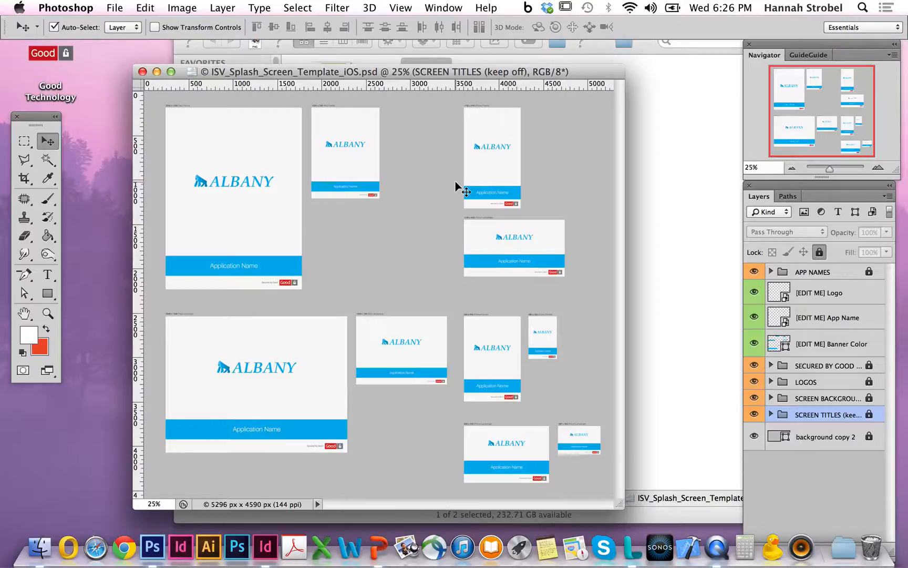
pyautogui.moveTo(682, 173)
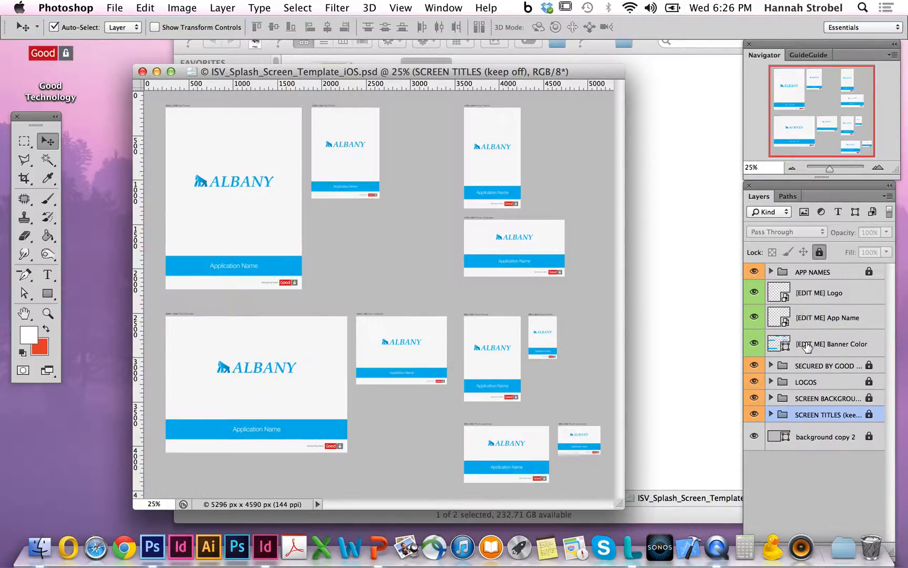
pyautogui.moveTo(833, 344)
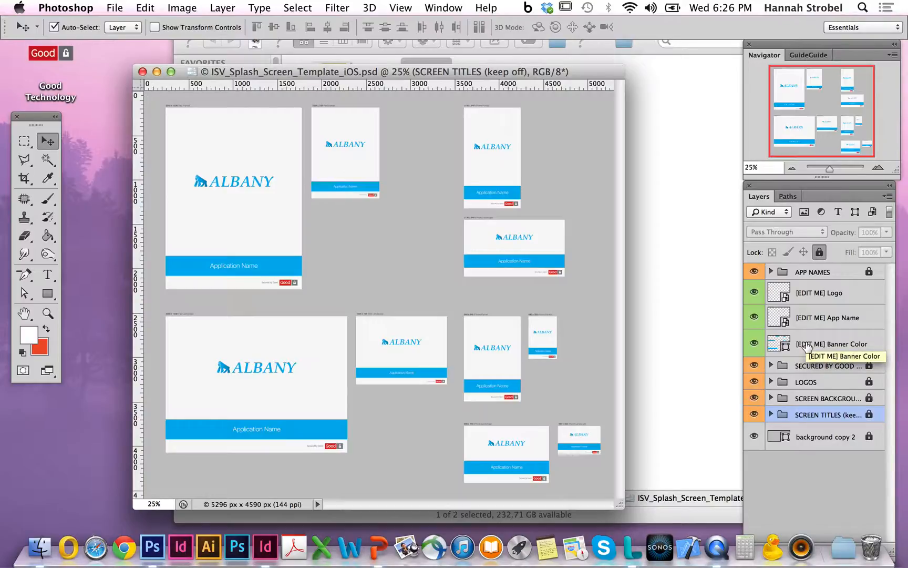
pyautogui.moveTo(838, 317)
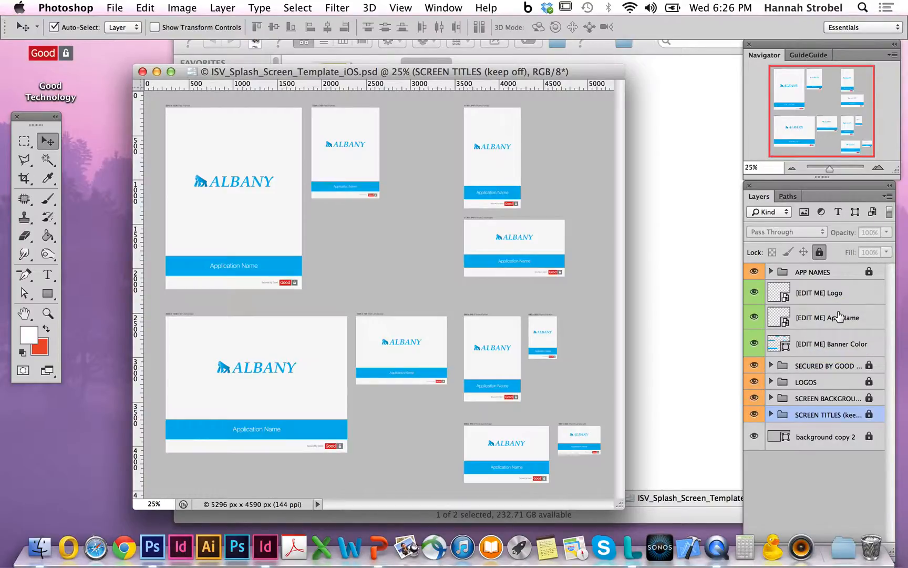
pyautogui.moveTo(840, 344)
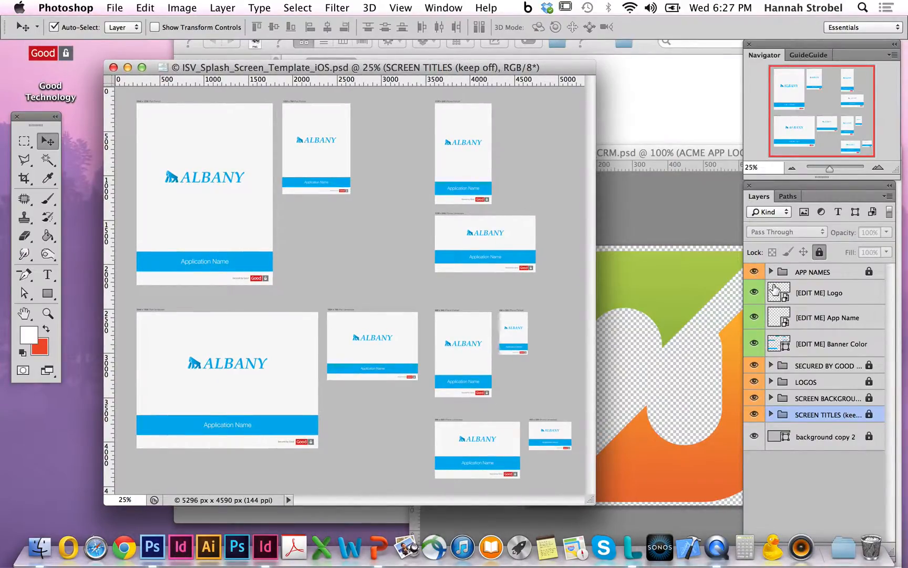
pyautogui.moveTo(779, 292)
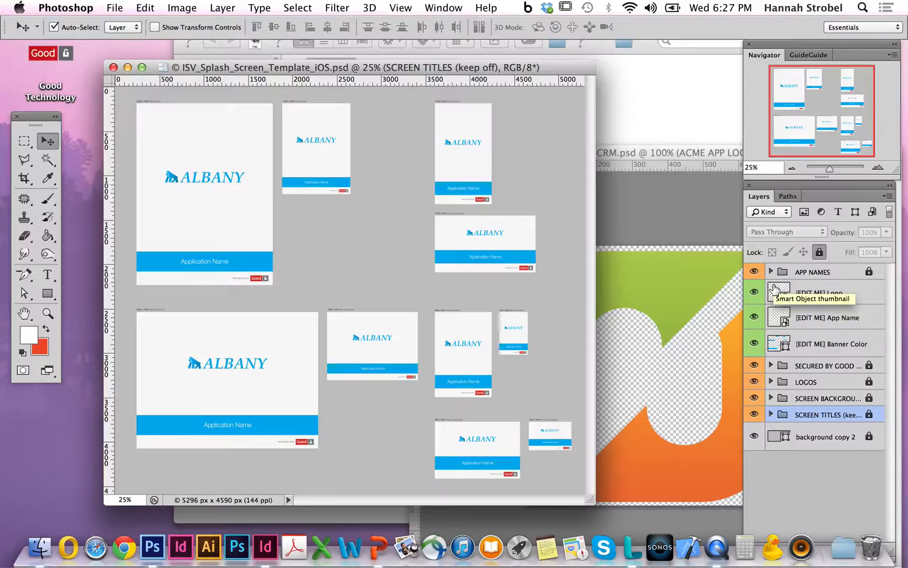
# Replace the Albany logo with the Acme logo, shrunk to about 42%, centred, and saved
pyautogui.doubleClick(779, 293)
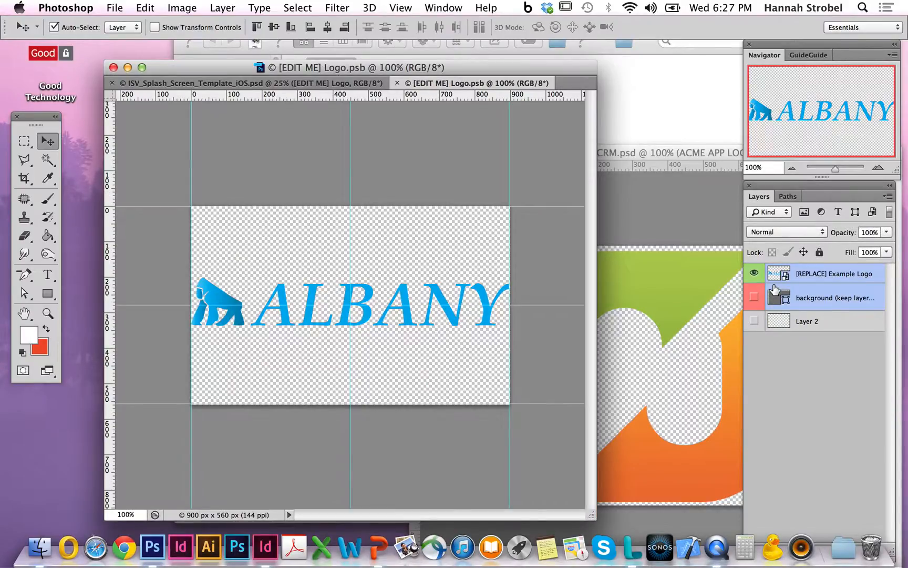
pyautogui.moveTo(359, 68); pyautogui.dragTo(330, 67)
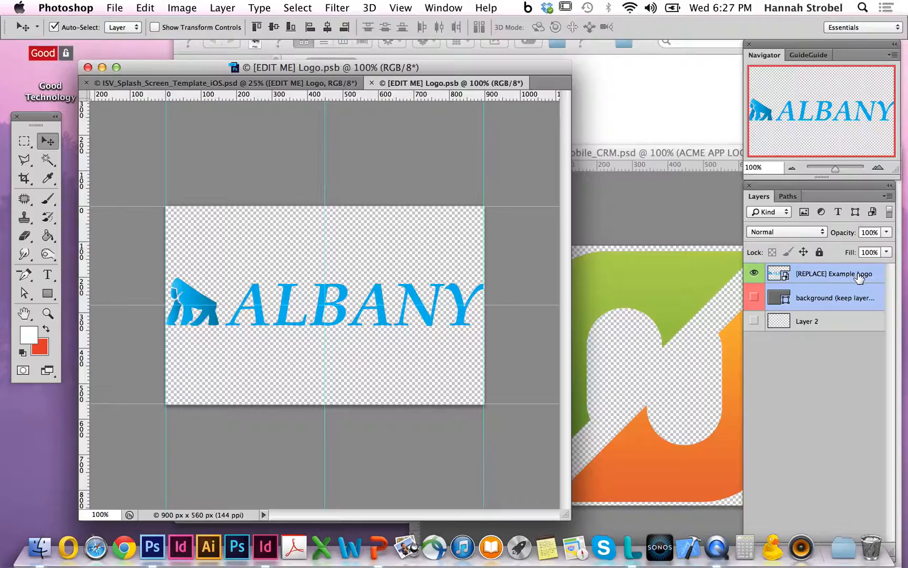
pyautogui.click(755, 273)
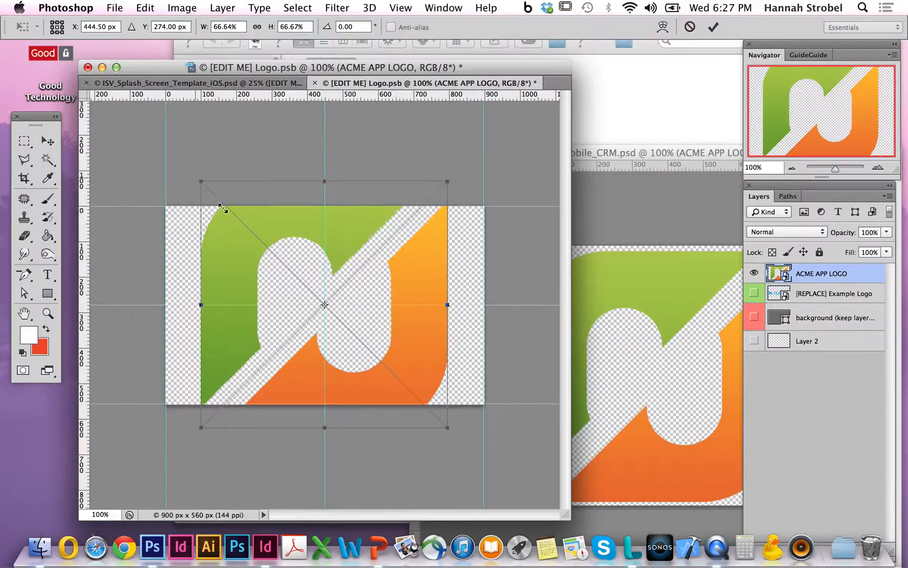
pyautogui.moveTo(199, 209); pyautogui.dragTo(293, 271)
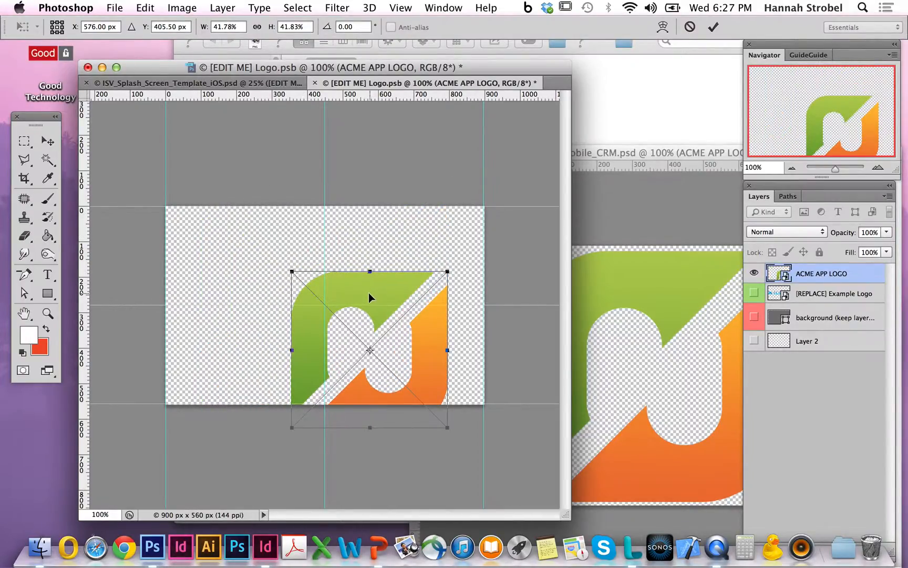
pyautogui.moveTo(369, 348); pyautogui.dragTo(324, 305)
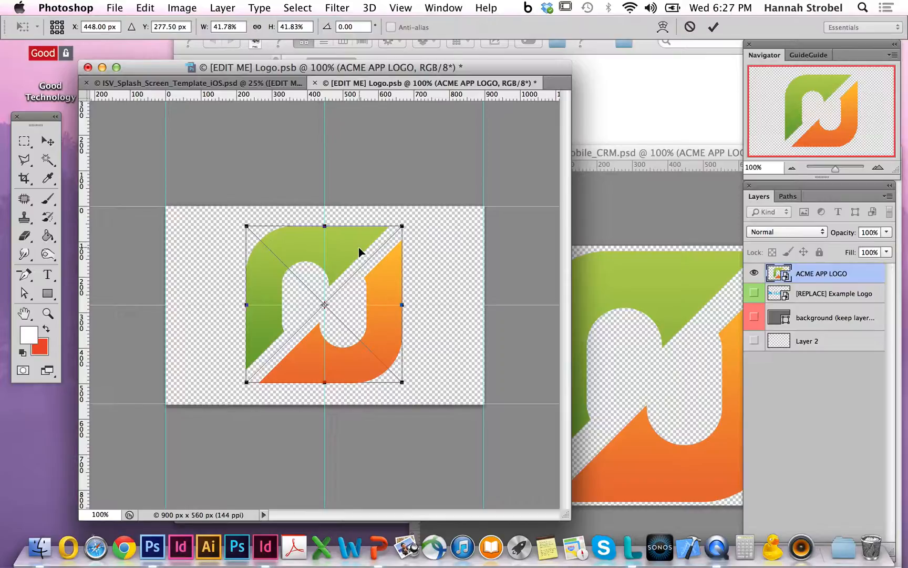
pyautogui.click(23, 141)
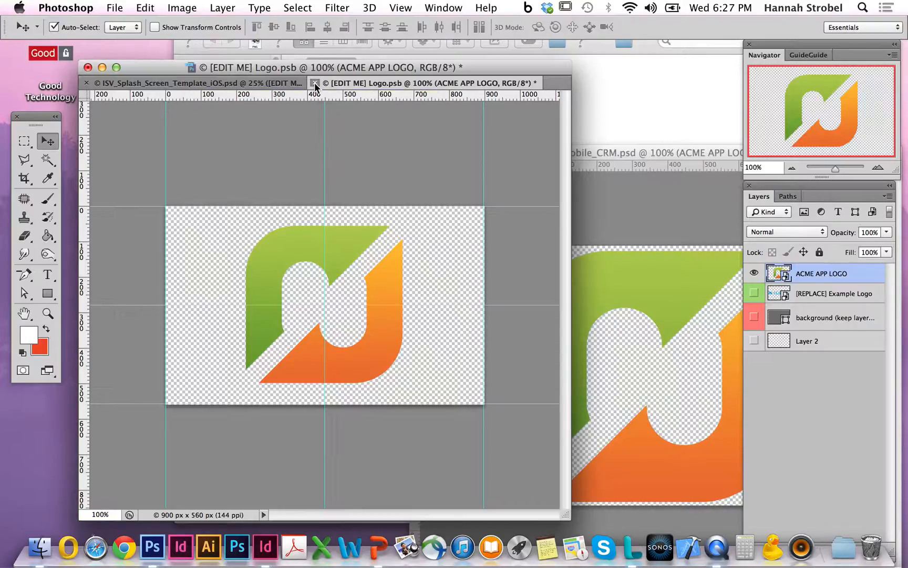
pyautogui.click(315, 83)
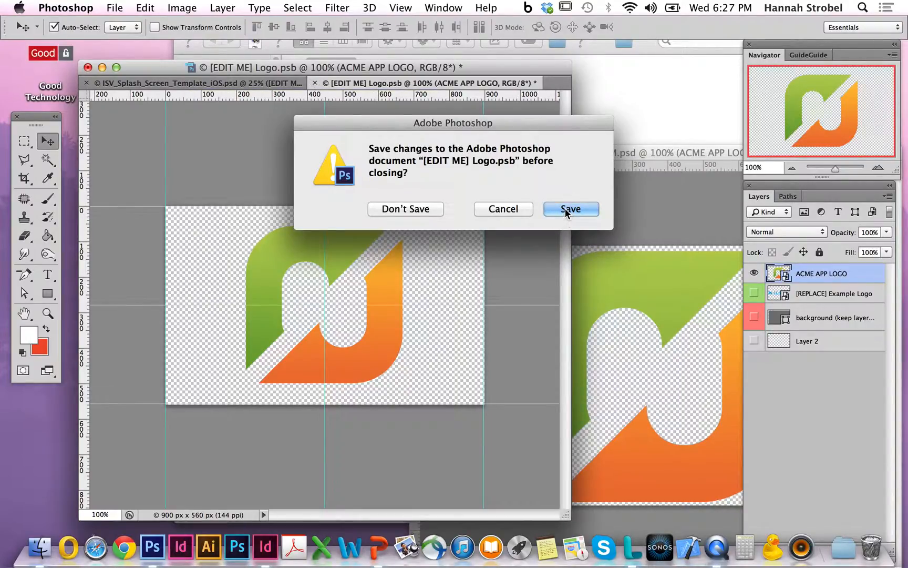
pyautogui.click(570, 208)
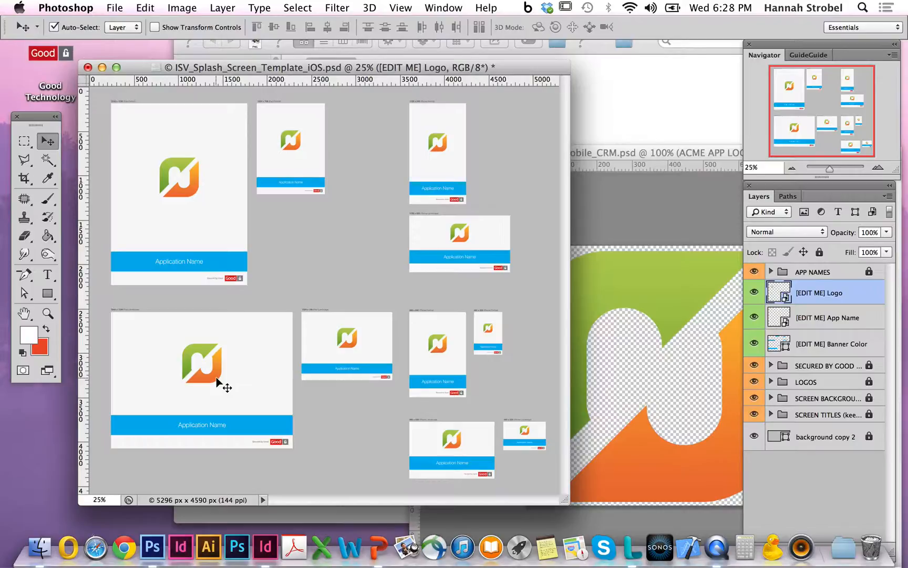
pyautogui.moveTo(243, 337)
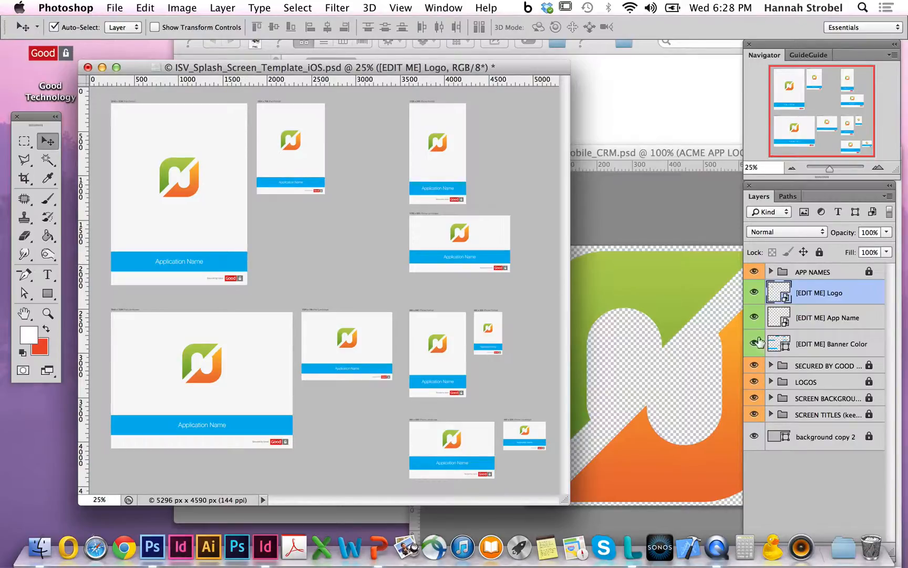
pyautogui.moveTo(777, 342)
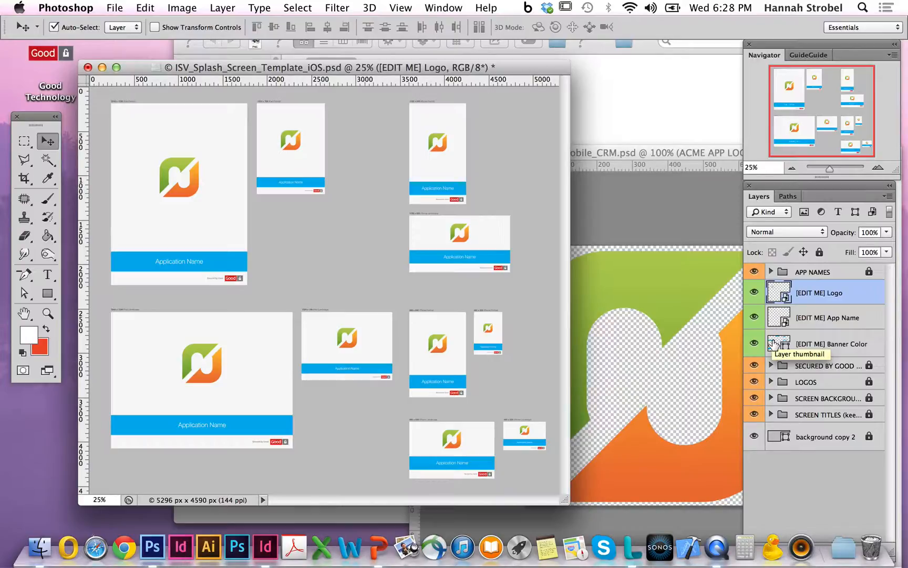
# Set the banner colour to green #77a540
pyautogui.click(828, 342)
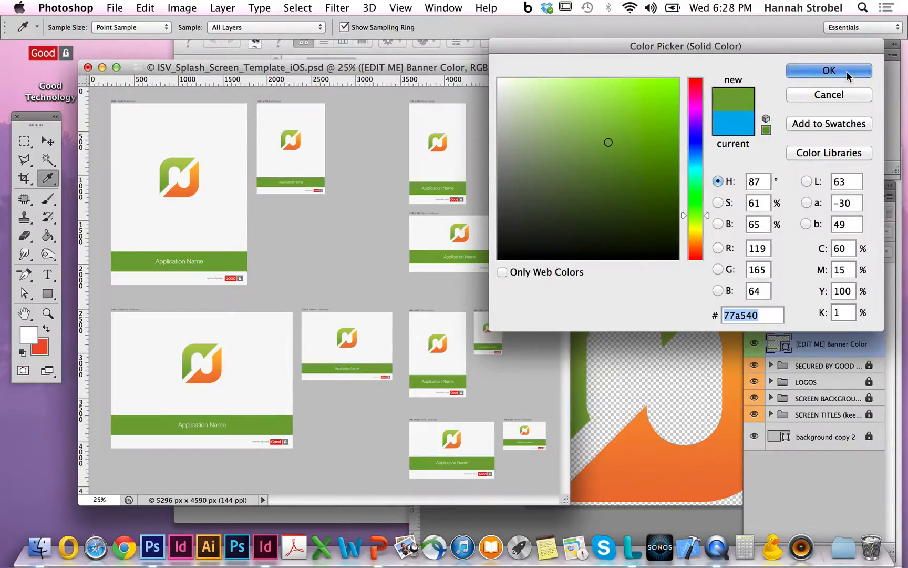
pyautogui.click(828, 70)
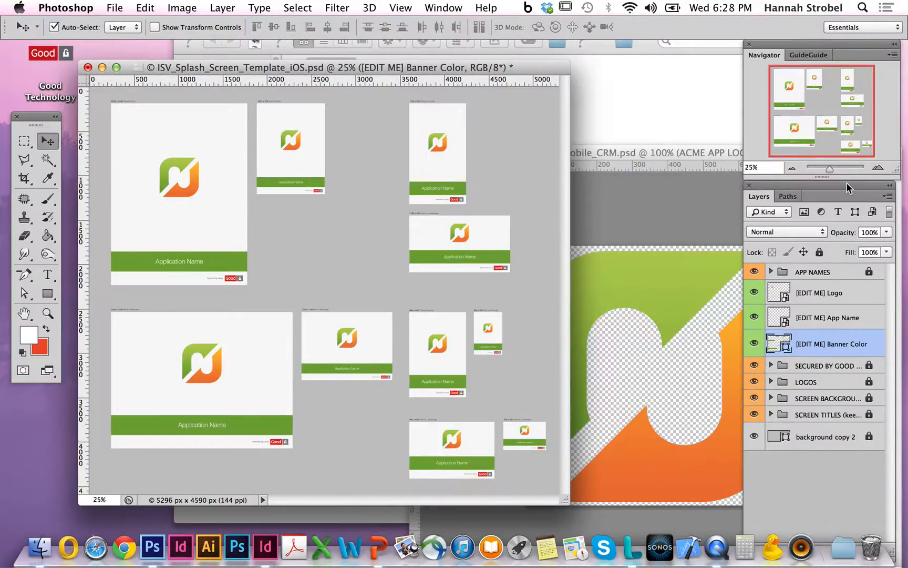
pyautogui.moveTo(822, 211)
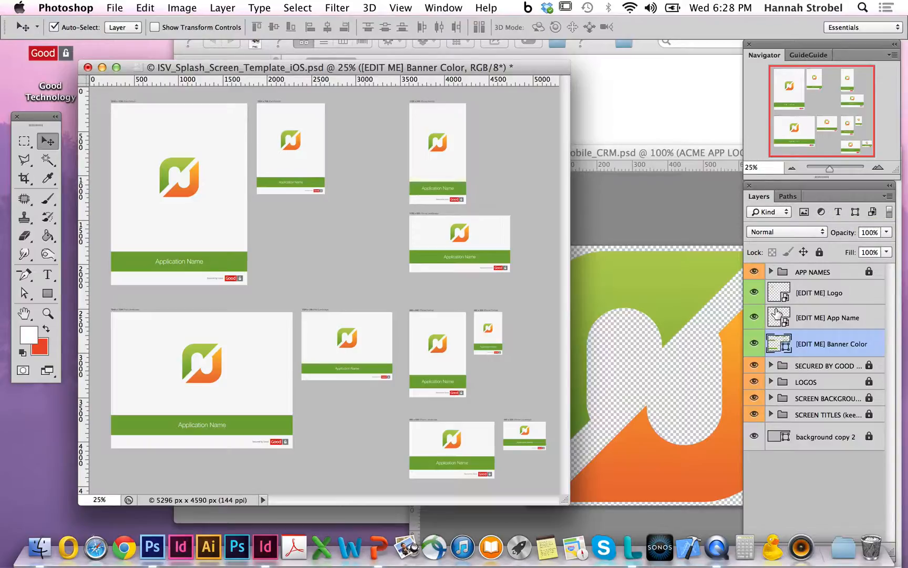
pyautogui.moveTo(780, 316)
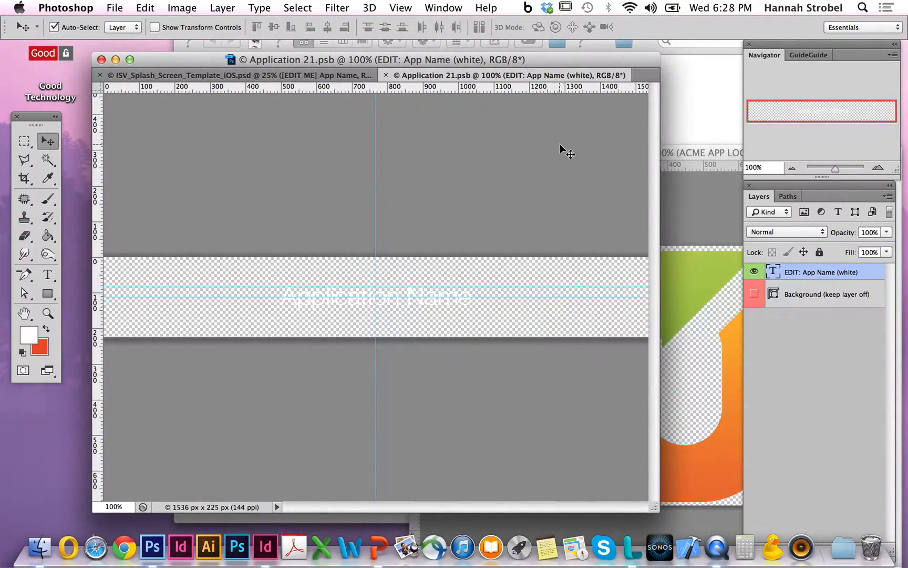
pyautogui.moveTo(496, 276)
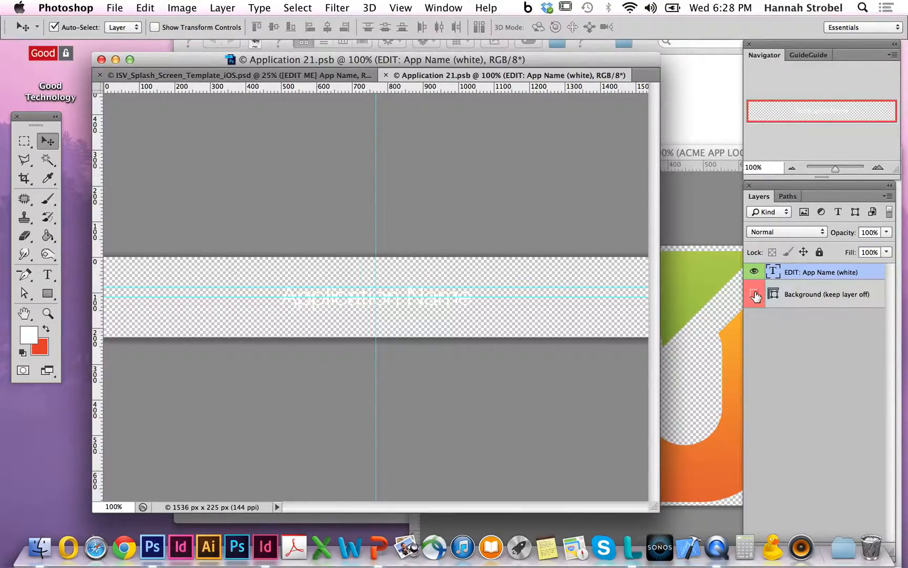
# Change the Application Name text to 'Acme Mobility CRM' and close the smart object
pyautogui.click(755, 296)
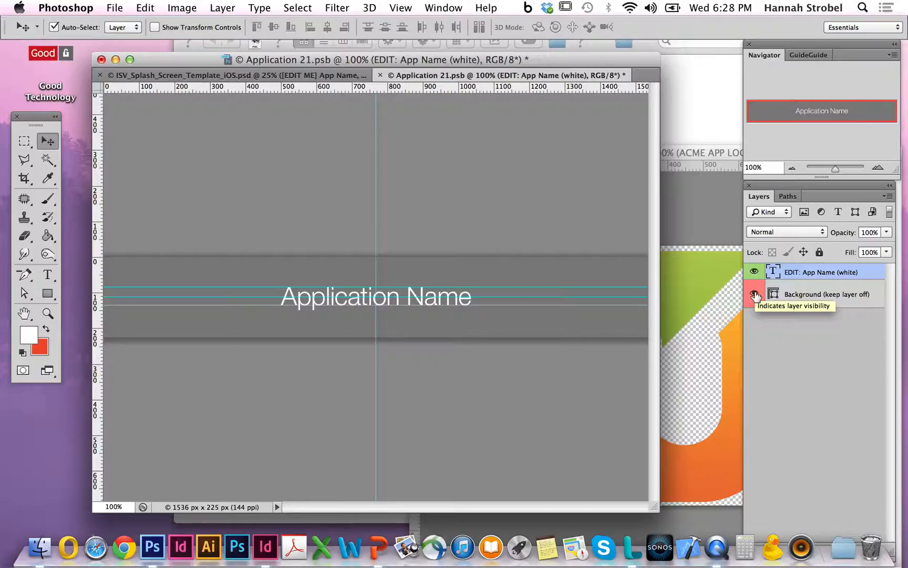
pyautogui.click(754, 294)
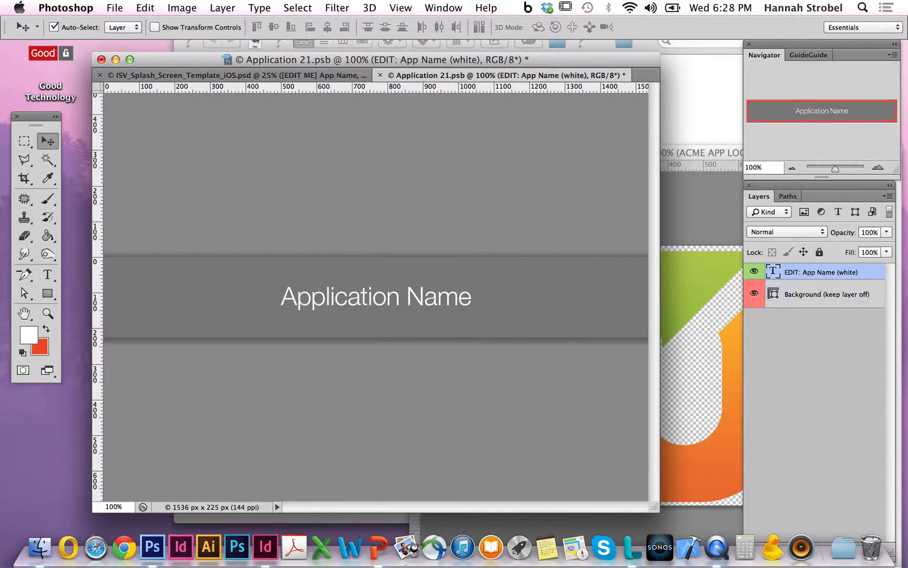
pyautogui.click(47, 274)
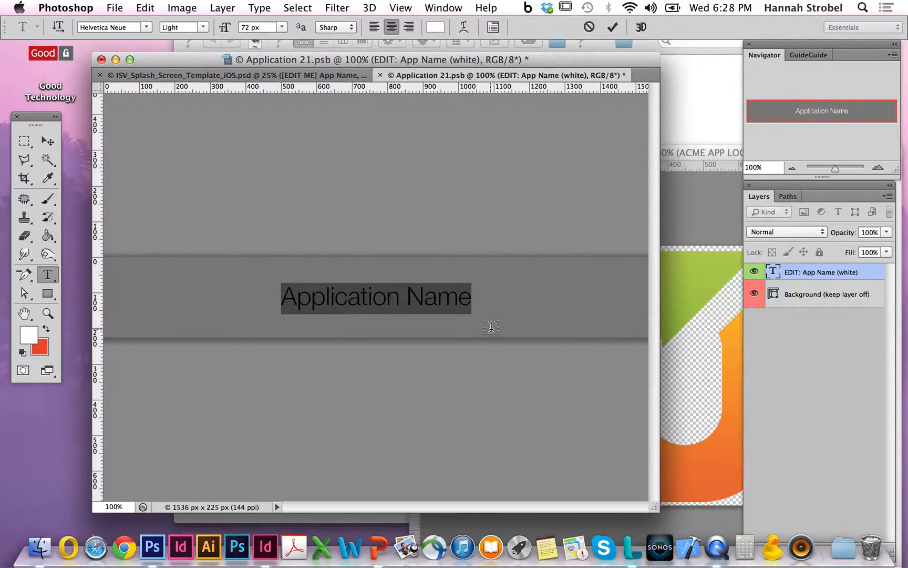
pyautogui.write('Acme Mobility CRM')
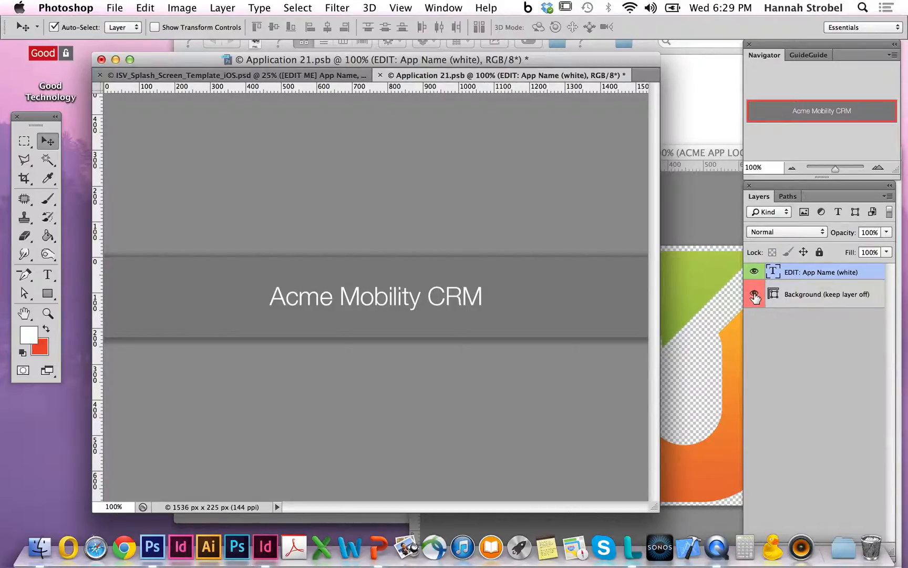
pyautogui.click(755, 295)
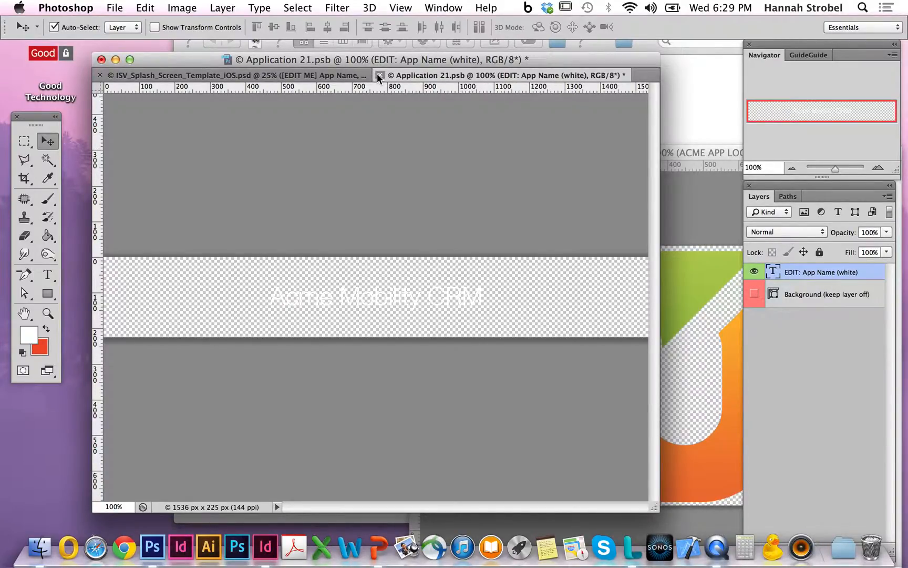
pyautogui.click(380, 74)
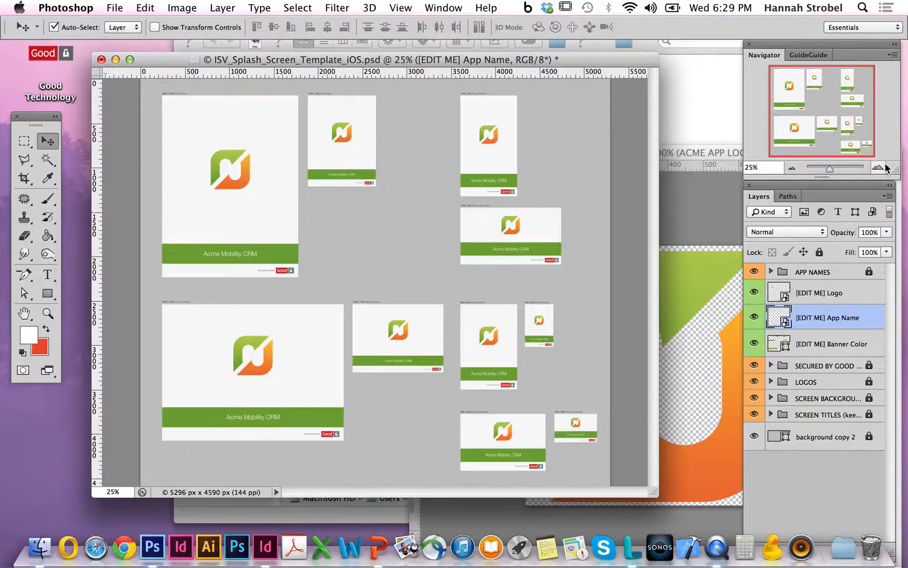
# Zoom in on the iPad splash screens and bring up the File menu
pyautogui.click(883, 167)
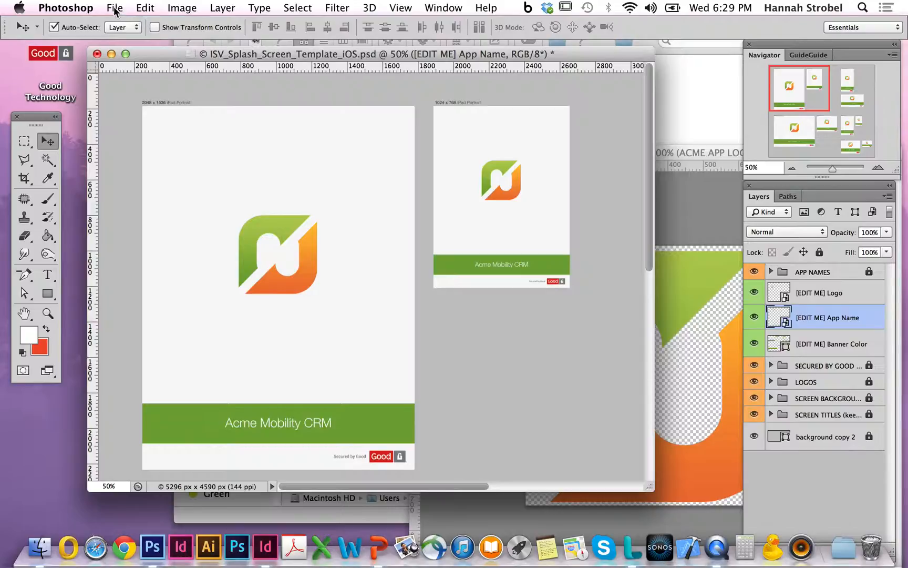
pyautogui.click(114, 8)
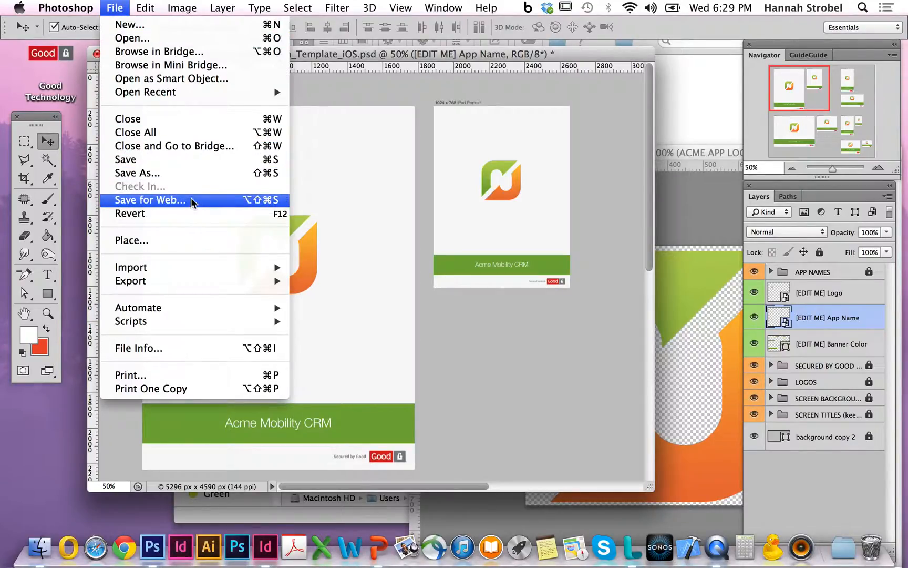
# Save the splash screen slices for web as PNG-24 images
pyautogui.click(150, 200)
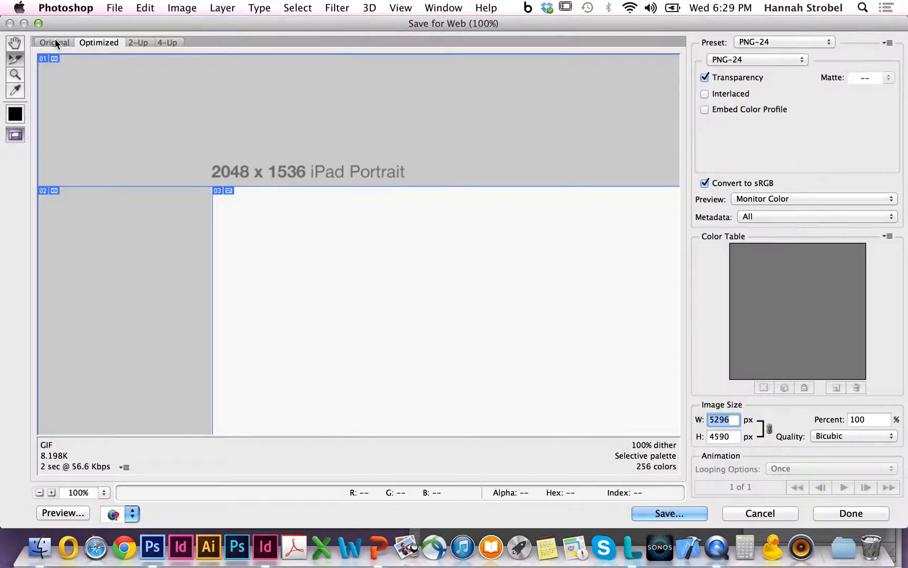
pyautogui.click(54, 42)
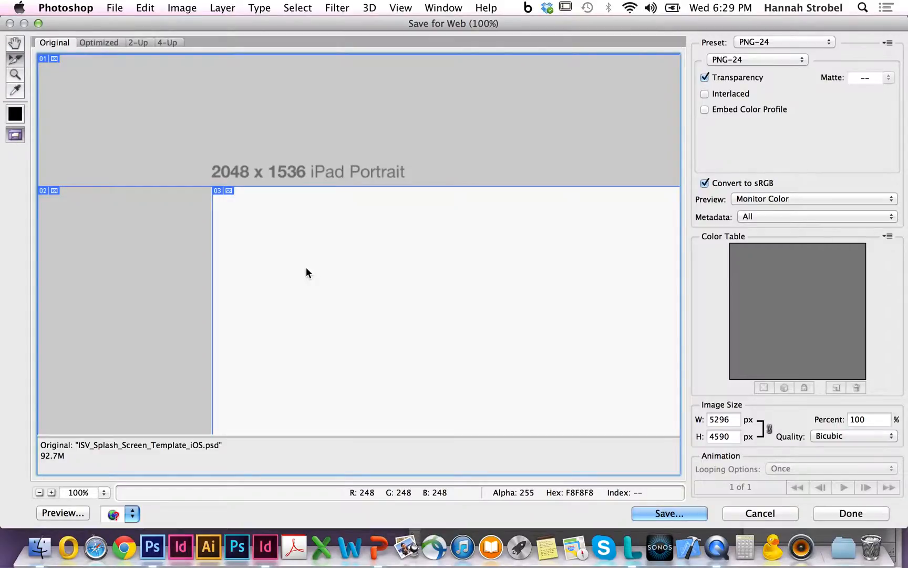
pyautogui.click(669, 513)
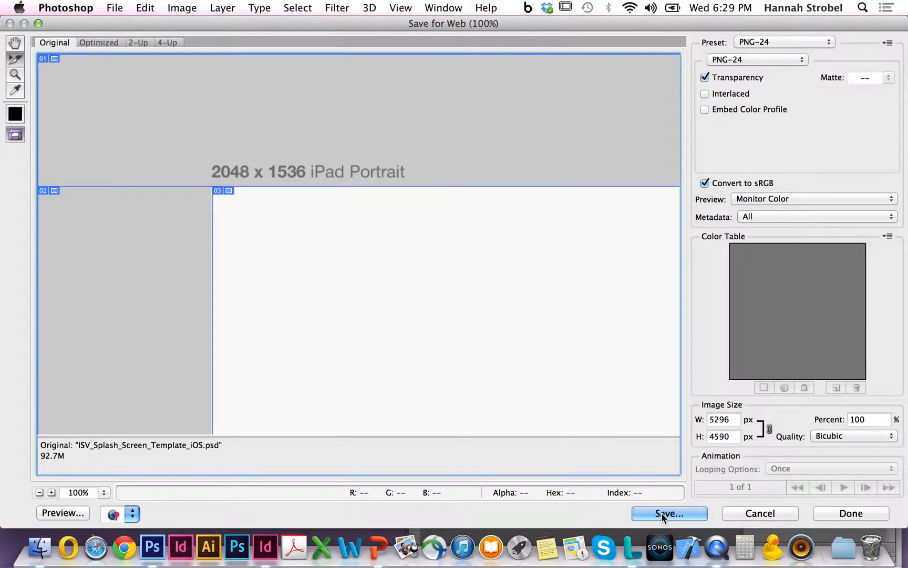
pyautogui.click(669, 513)
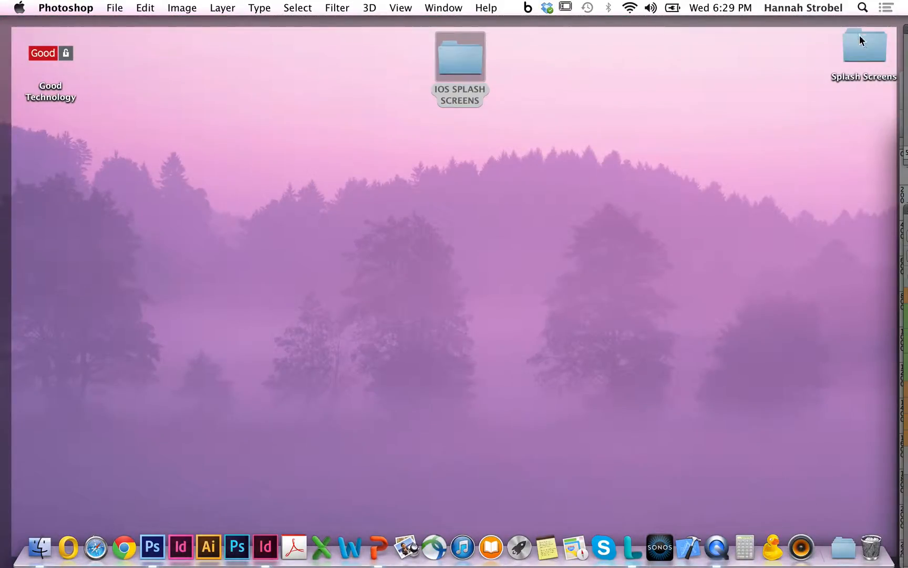
# Open the exported folder in Preview and view the iPad portrait and iPhone landscape PNGs
pyautogui.doubleClick(864, 45)
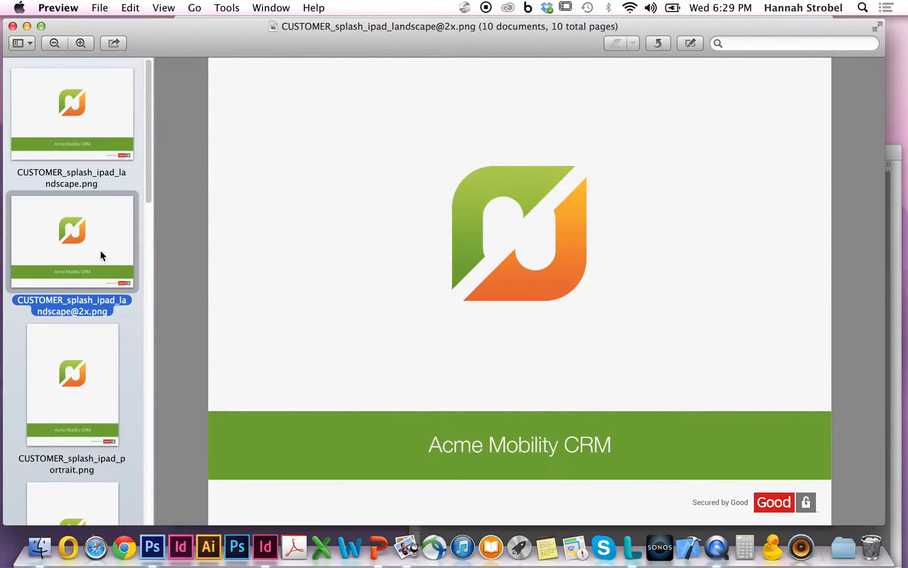
pyautogui.click(72, 385)
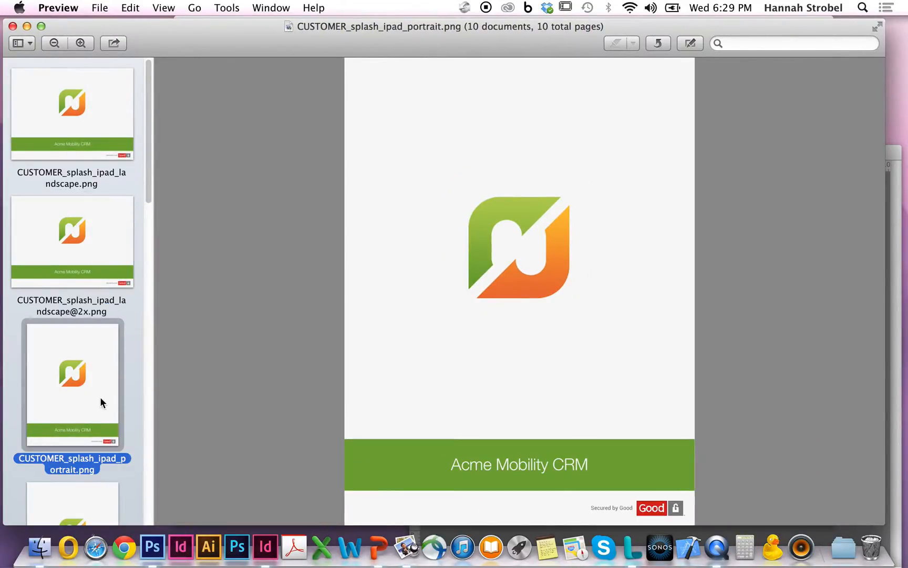
pyautogui.click(72, 455)
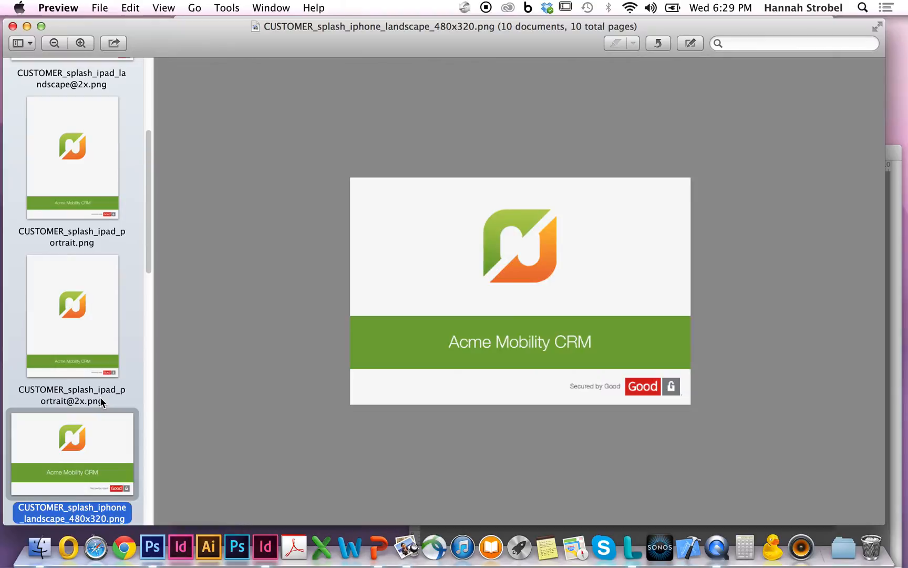